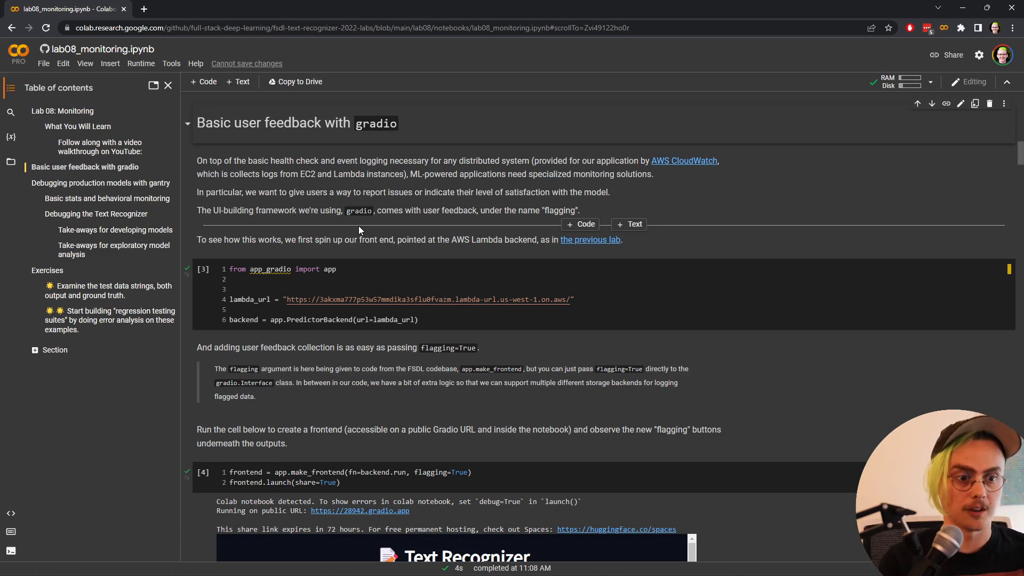
- Scroll the notebook down to the frontend.launch output with the public gradio.app link
{"action": "scroll", "scroll_direction": "down", "scroll_amount": 3}
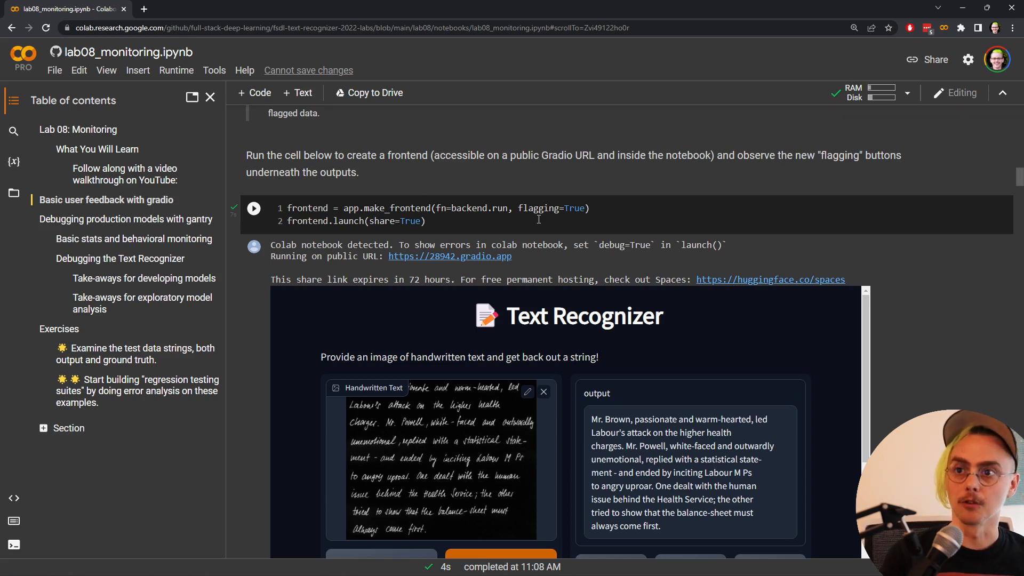
{"action": "mouse_move", "coordinate": [536, 275]}
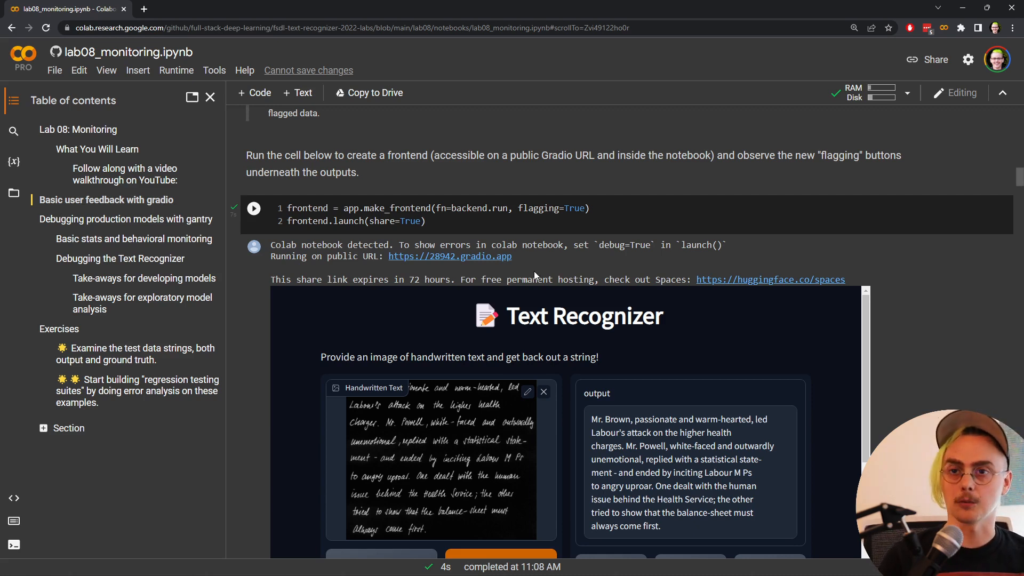
{"action": "mouse_move", "coordinate": [478, 265]}
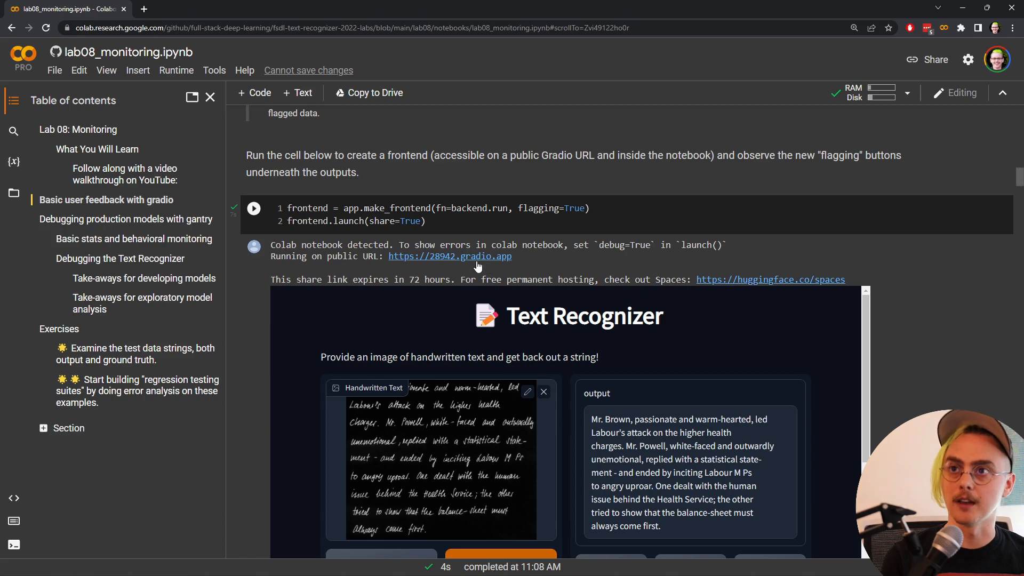
- Launch the public Text Recognizer app and load the 'comprehensive medical service' handwriting example
{"action": "left_click", "coordinate": [449, 256]}
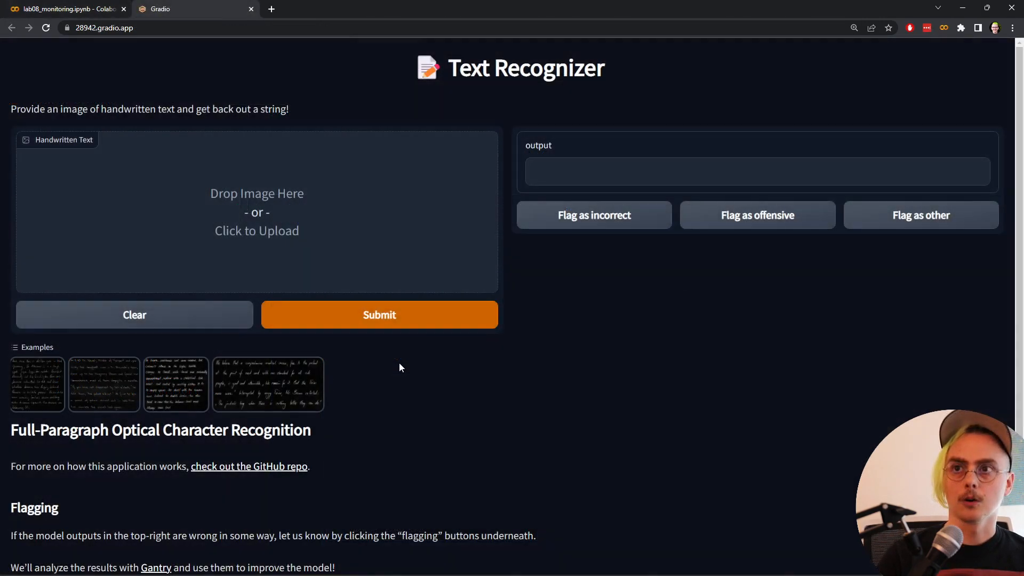
{"action": "mouse_move", "coordinate": [648, 288]}
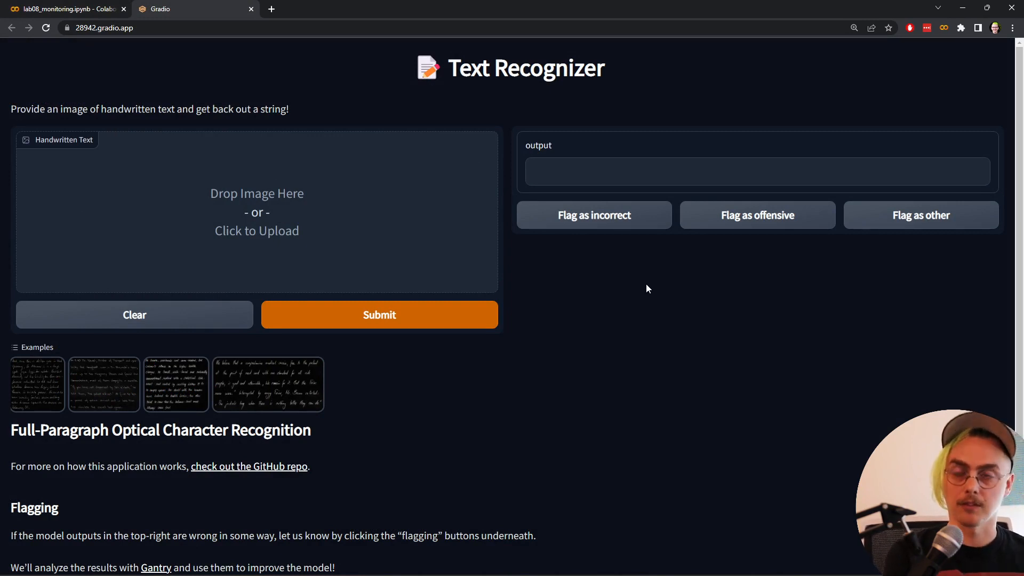
{"action": "left_click", "coordinate": [264, 384]}
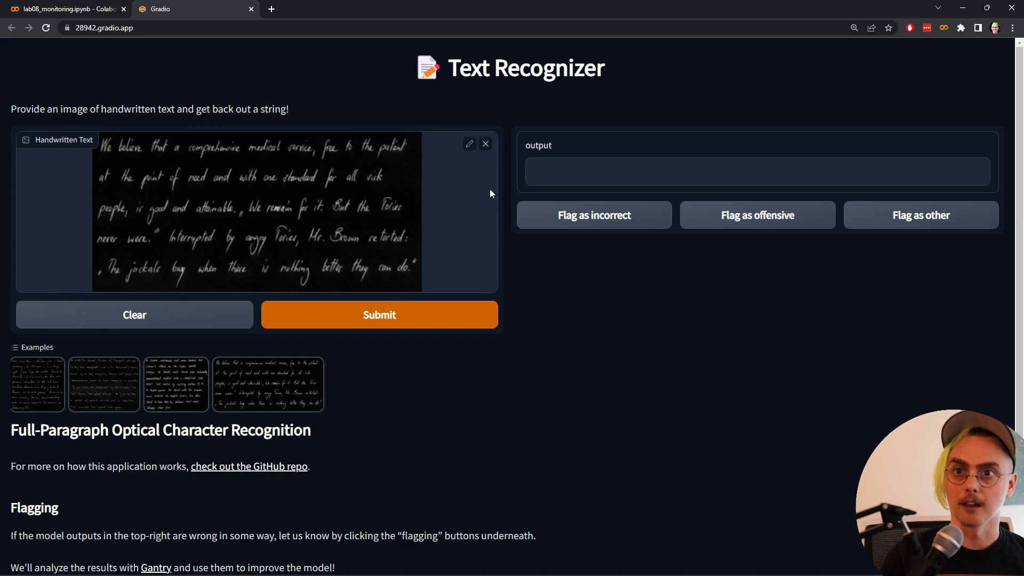
{"action": "mouse_move", "coordinate": [469, 147]}
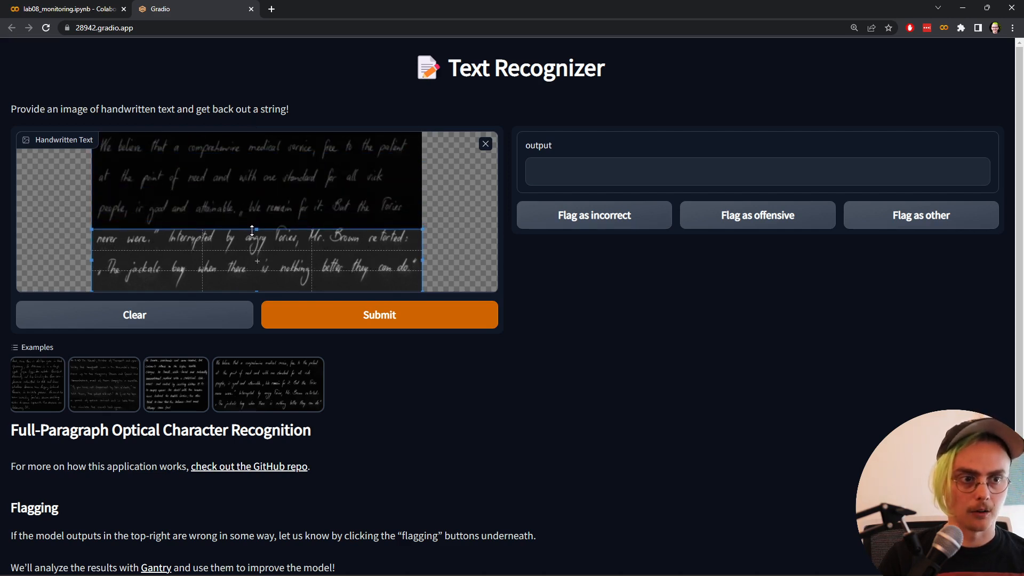
{"action": "mouse_move", "coordinate": [344, 331]}
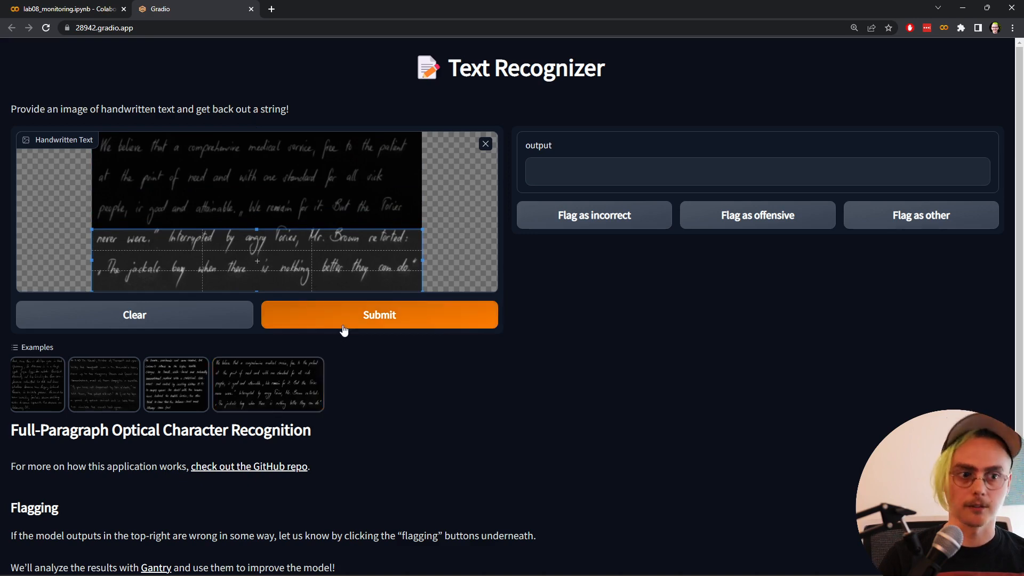
- Submit the cropped two-line handwriting for recognition and get its transcription
{"action": "left_click", "coordinate": [380, 315]}
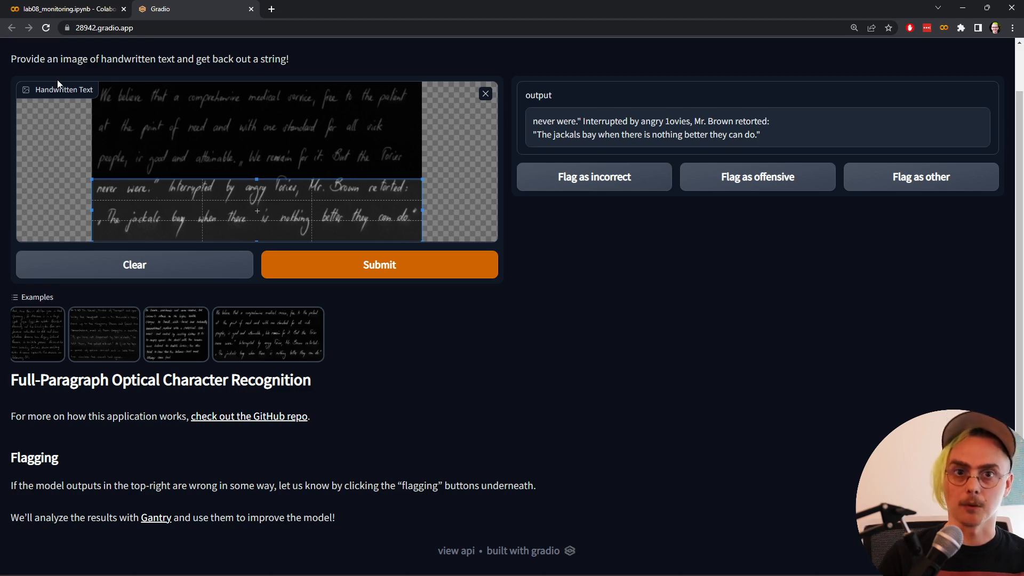
- Switch back to the Colab notebook tab with the flagged_df cell
{"action": "left_click", "coordinate": [64, 10]}
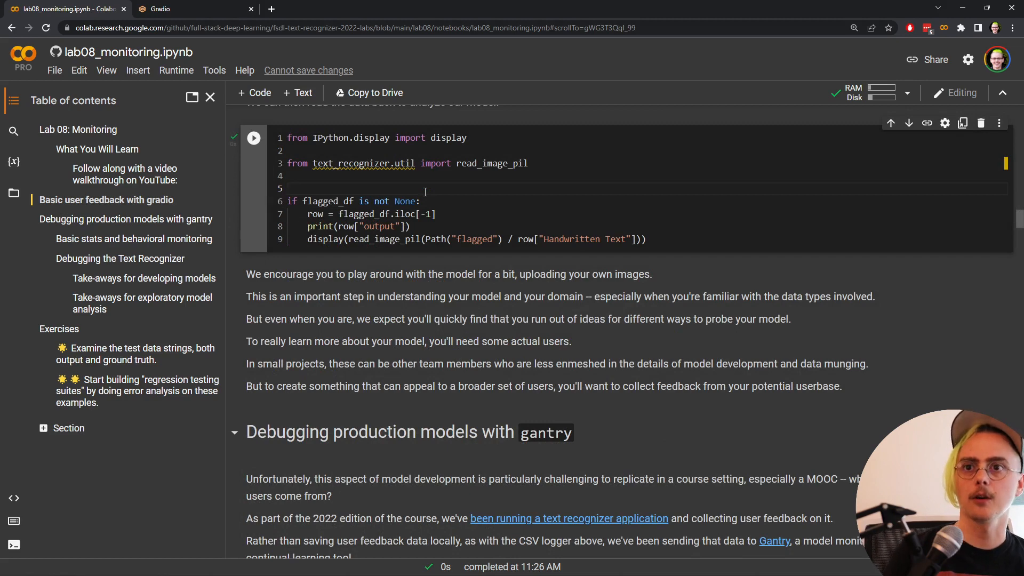
- Run the cell that prints the last flagged transcription and shows its handwriting image
{"action": "left_click", "coordinate": [254, 137]}
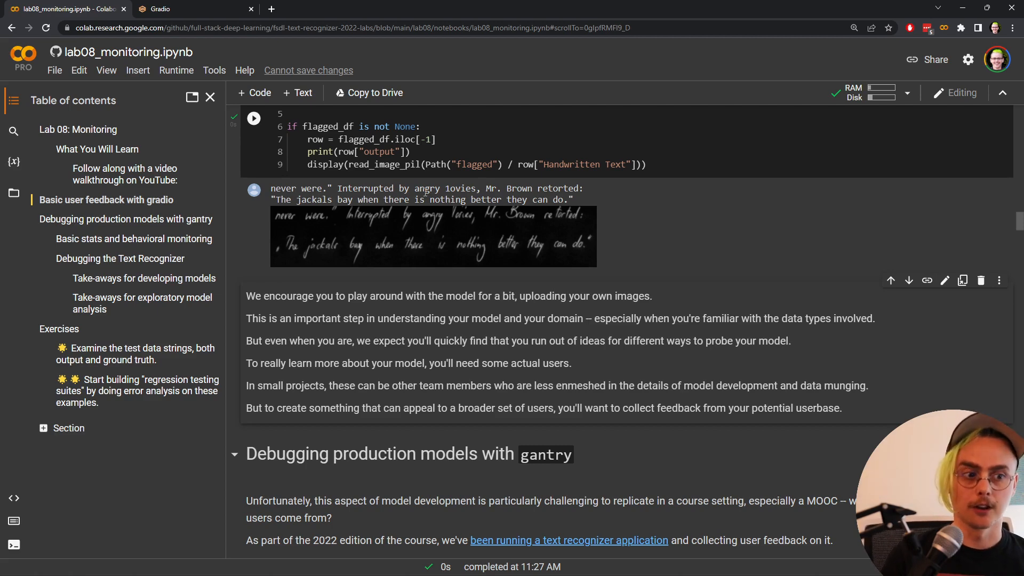
- Scroll to the 'Debugging production models with gantry' section and the GantryImageToTextLogger docstring cell
{"action": "scroll", "scroll_direction": "down", "scroll_amount": 3}
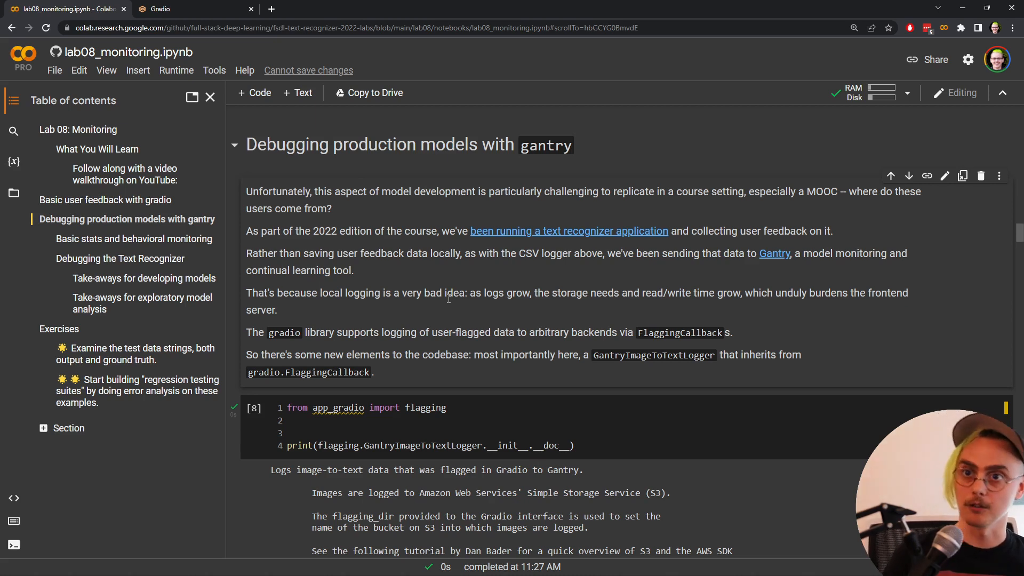
- Scroll to the gantry.query cell reporting 239 rows and 64 unique rows with their columns
{"action": "scroll", "scroll_direction": "down", "scroll_amount": 3}
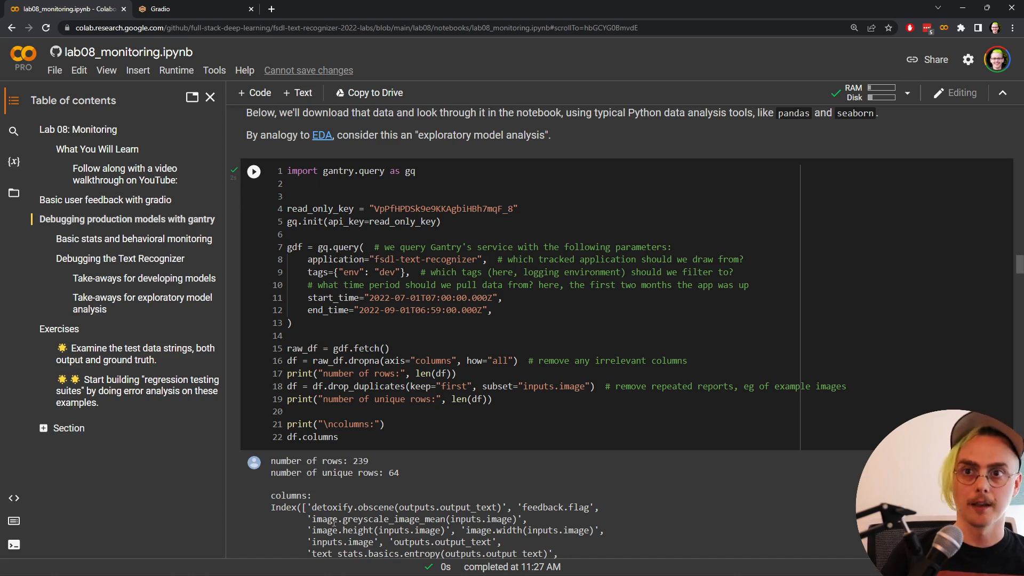
{"action": "scroll", "scroll_direction": "down", "scroll_amount": 3}
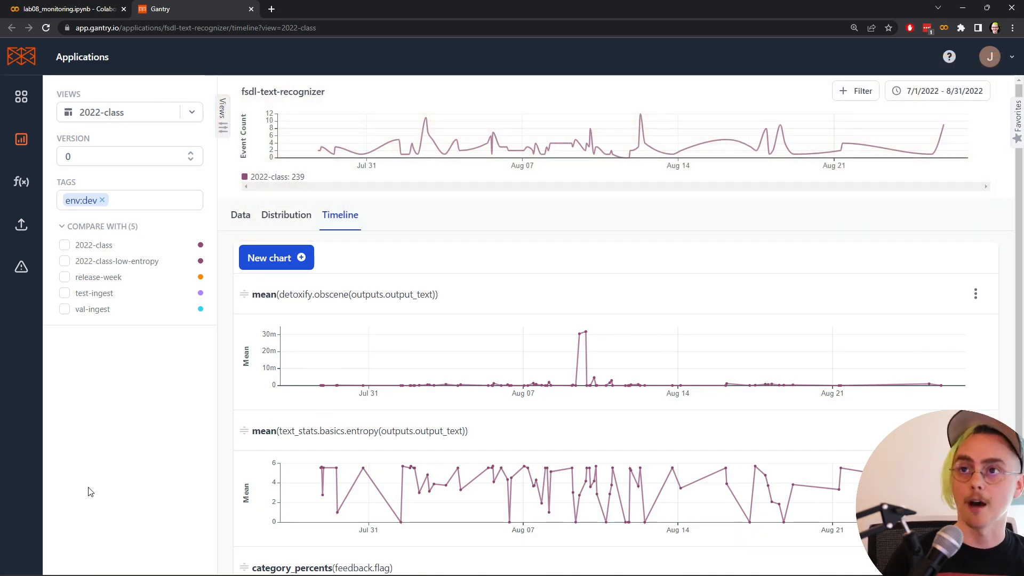
{"action": "mouse_move", "coordinate": [348, 97]}
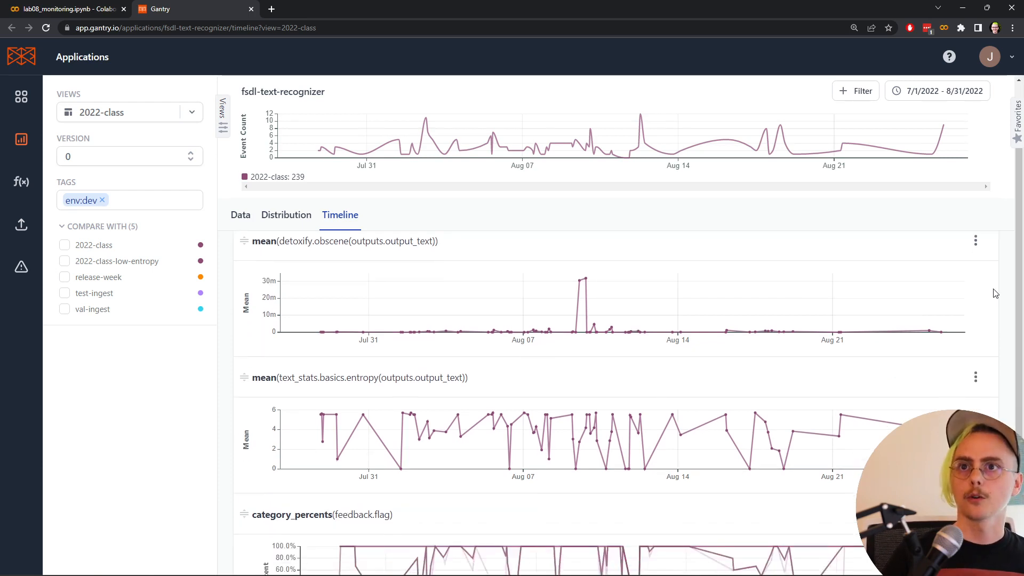
- Scroll the 2022-class timeline to the feedback.flag category percentages chart beneath the entropy chart
{"action": "scroll", "scroll_direction": "down", "scroll_amount": 3}
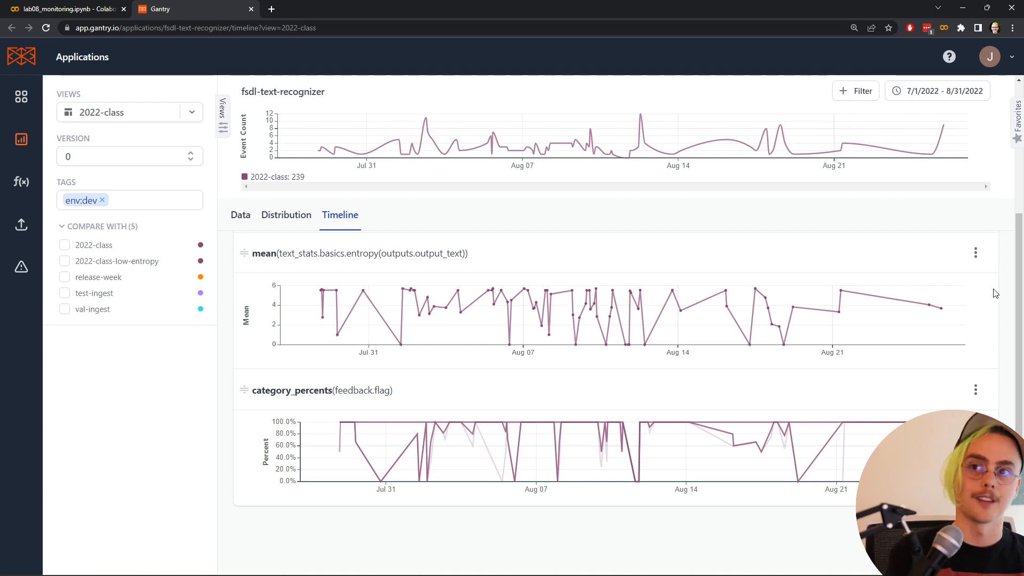
{"action": "mouse_move", "coordinate": [549, 447]}
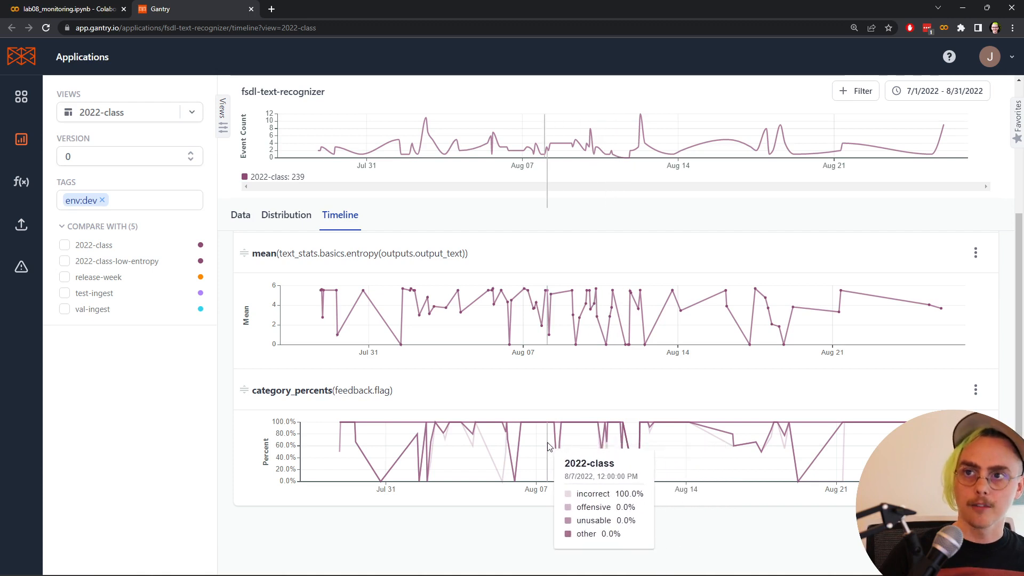
{"action": "mouse_move", "coordinate": [576, 446]}
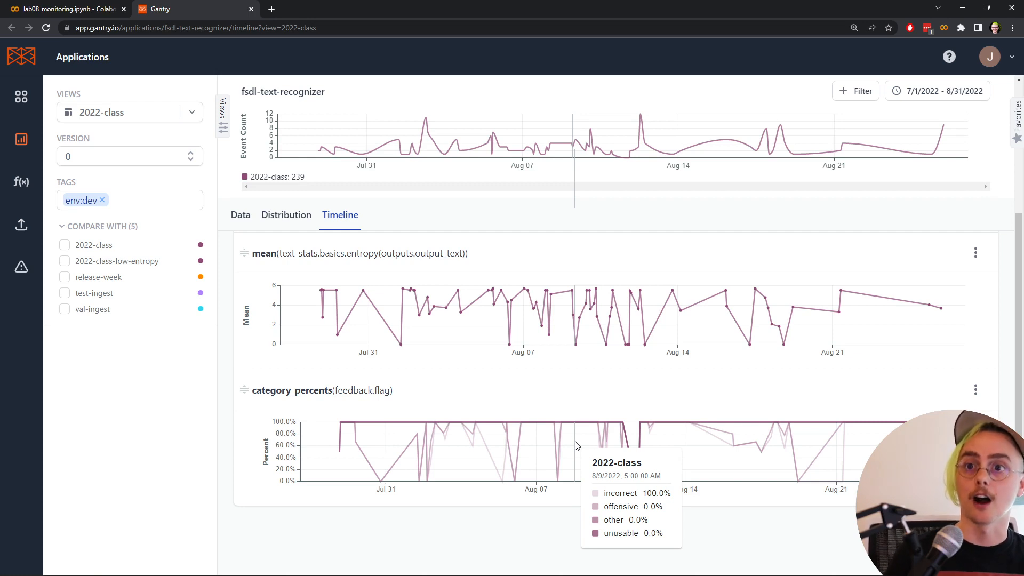
{"action": "mouse_move", "coordinate": [587, 386]}
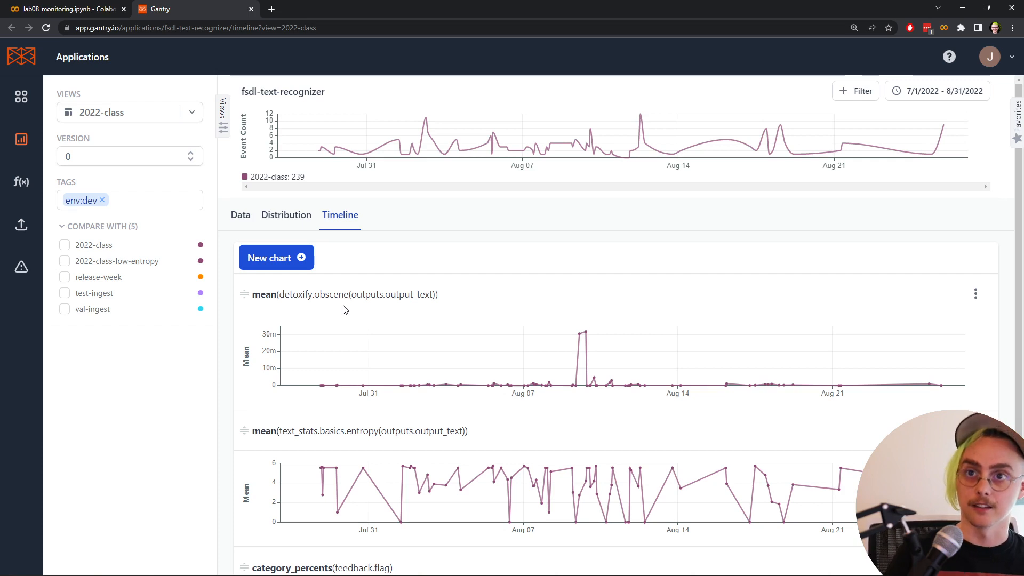
{"action": "mouse_move", "coordinate": [19, 181]}
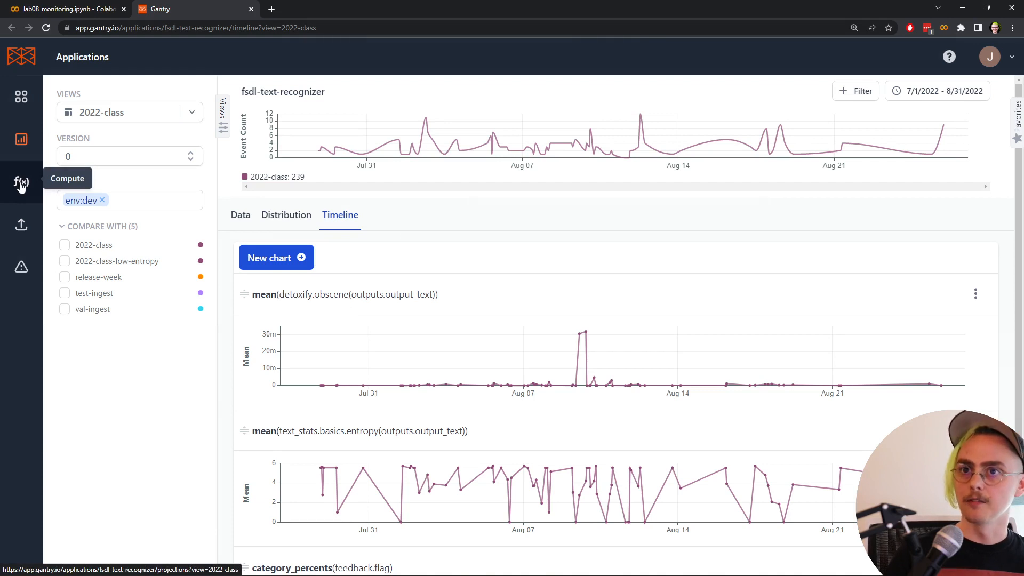
- Show the fsdl-text-recognizer projections list via the Compute sidebar icon
{"action": "left_click", "coordinate": [20, 181]}
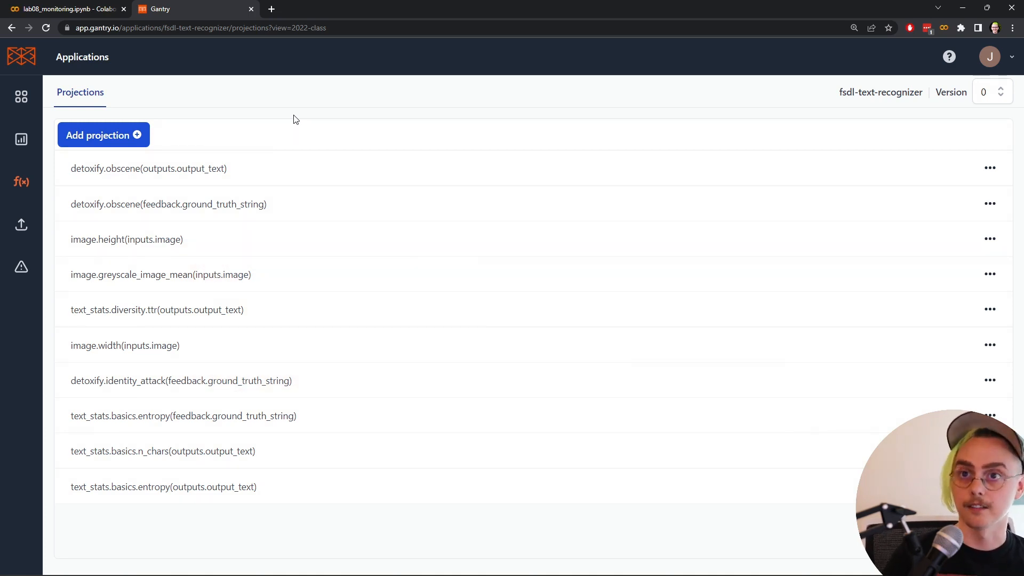
- Return to the 2022-class data view and switch to its Distribution plots of the projections
{"action": "left_click", "coordinate": [18, 138]}
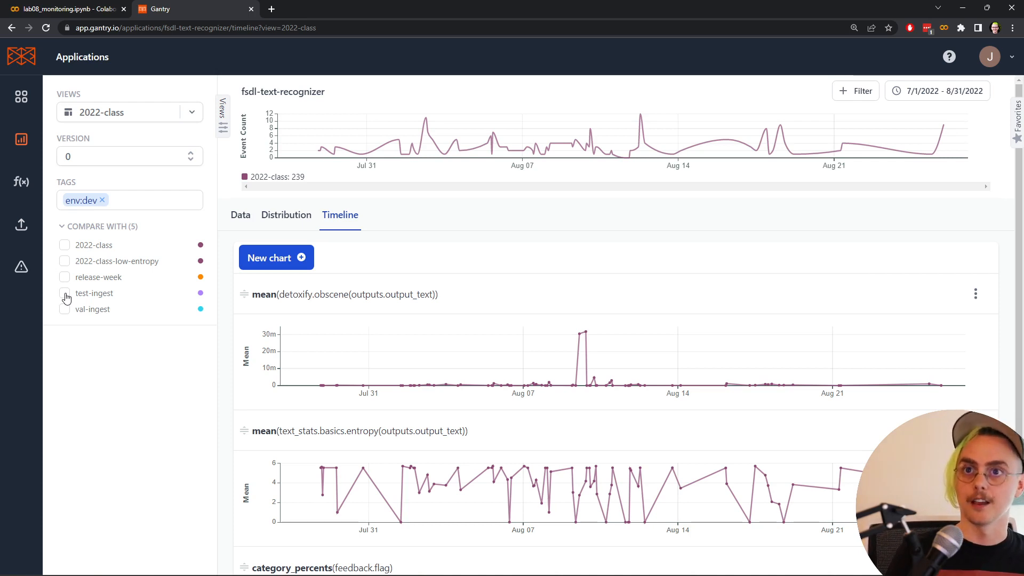
{"action": "left_click", "coordinate": [286, 215]}
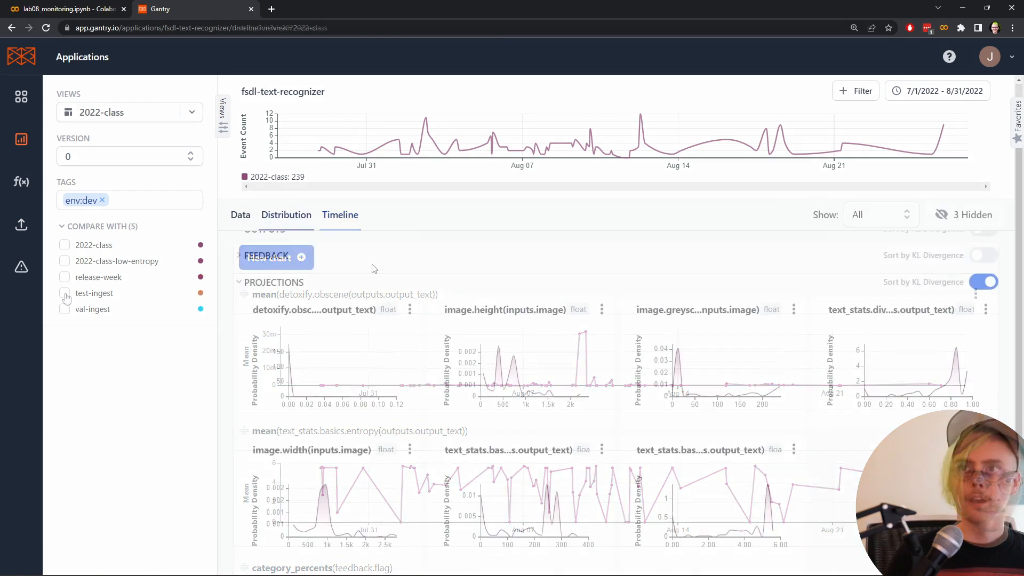
- Show the Distribution view and bring the 2022-class Projections density charts into view
{"action": "left_click", "coordinate": [285, 215]}
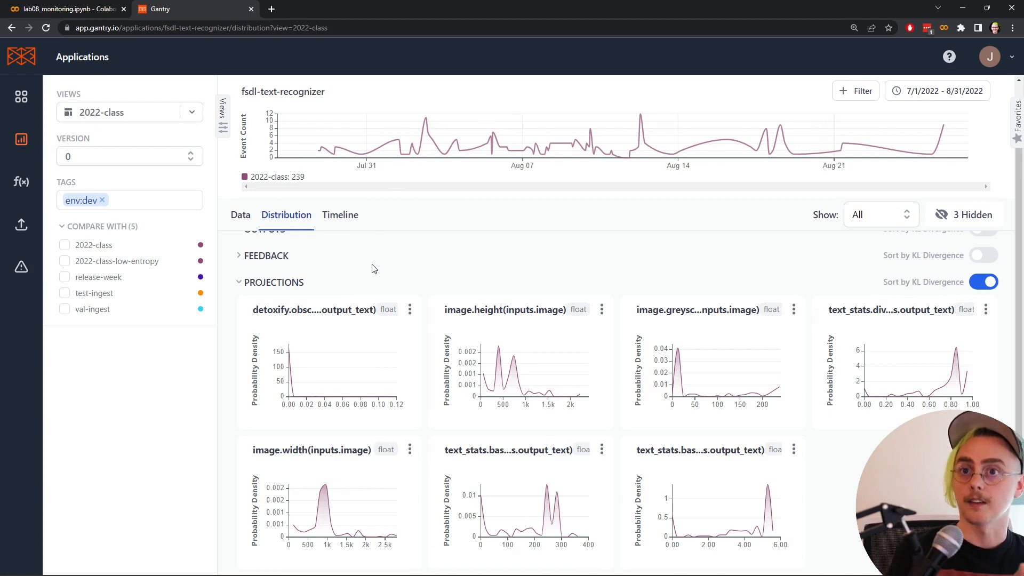
{"action": "scroll", "scroll_direction": "down", "scroll_amount": 3}
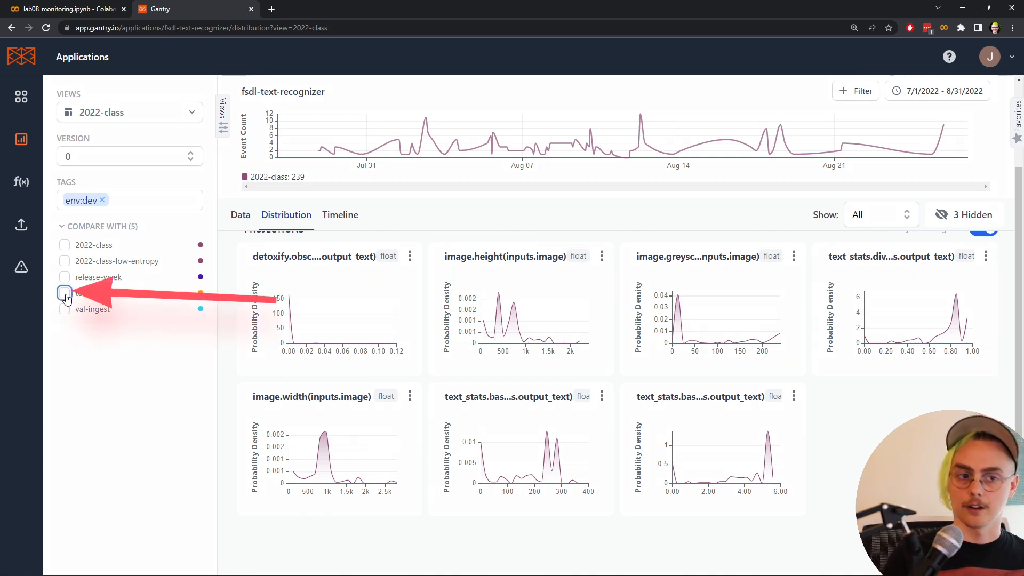
- Enable test-ingest under Compare With to overlay it on the 2022-class distributions
{"action": "left_click", "coordinate": [64, 293]}
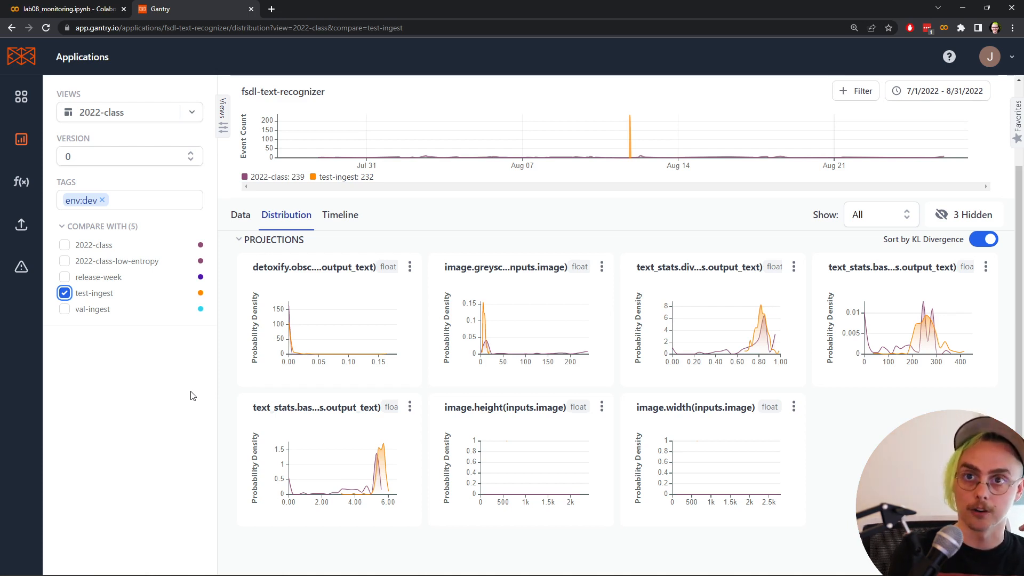
{"action": "mouse_move", "coordinate": [337, 274]}
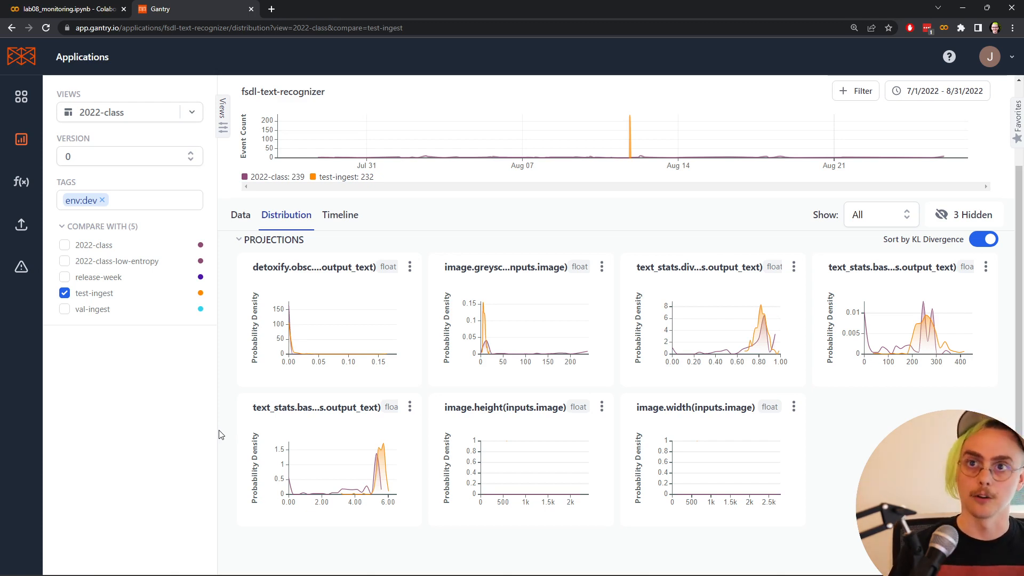
{"action": "mouse_move", "coordinate": [250, 427]}
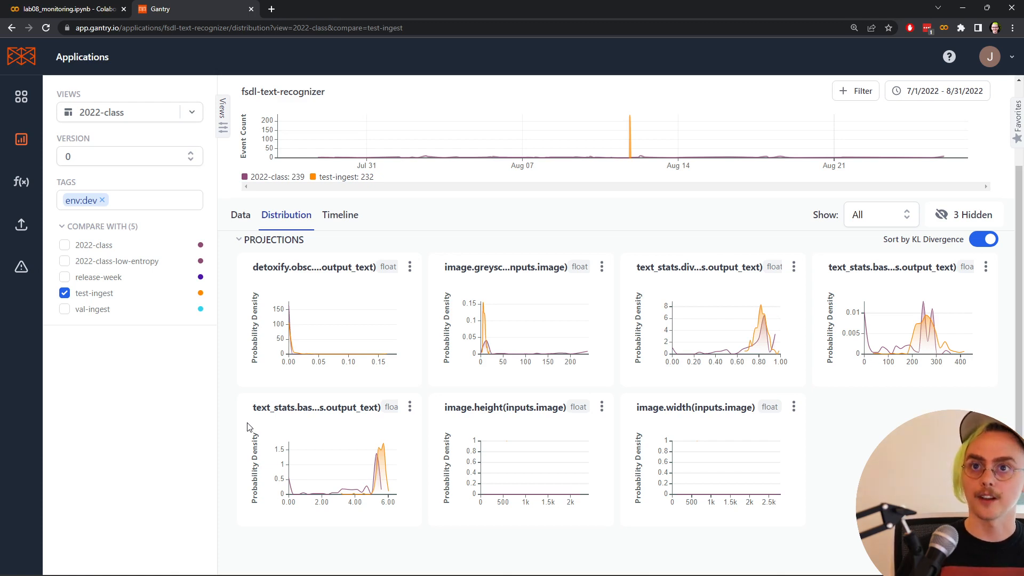
{"action": "mouse_move", "coordinate": [294, 410]}
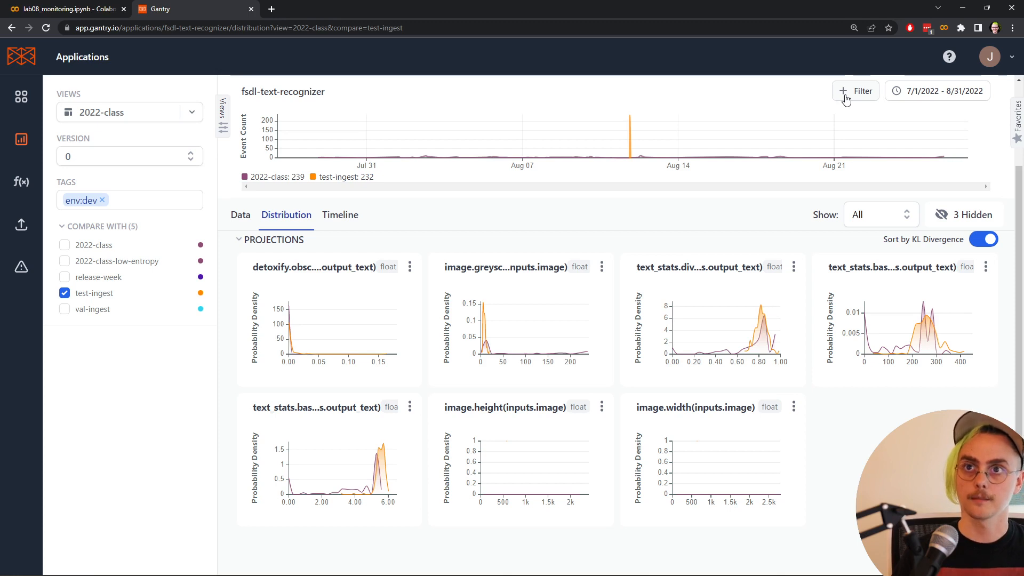
- Add a filter on text_stats.basics.entropy(outputs.output_text), narrowing 2022-class to 85 events
{"action": "left_click", "coordinate": [856, 91]}
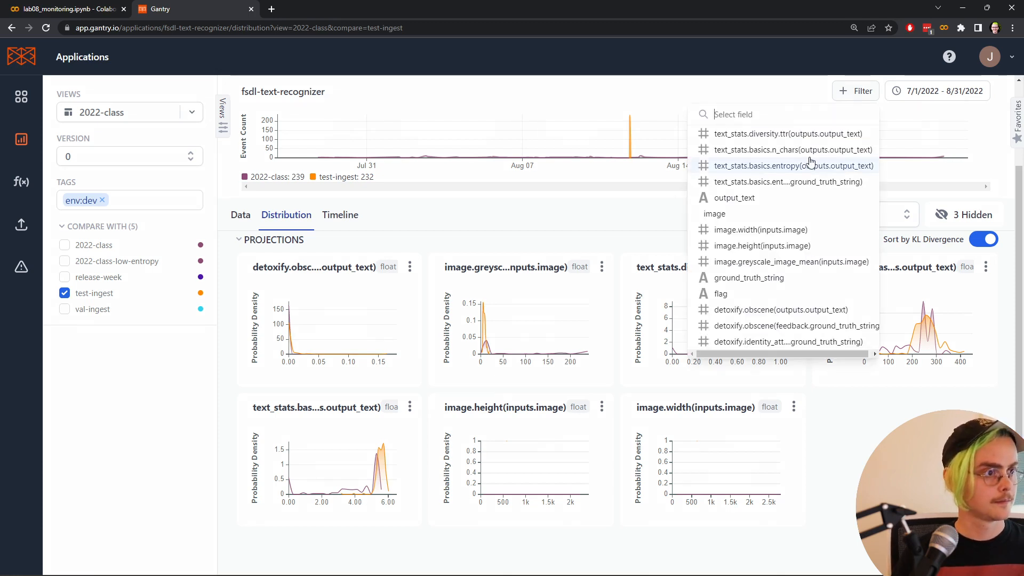
{"action": "left_click", "coordinate": [793, 166]}
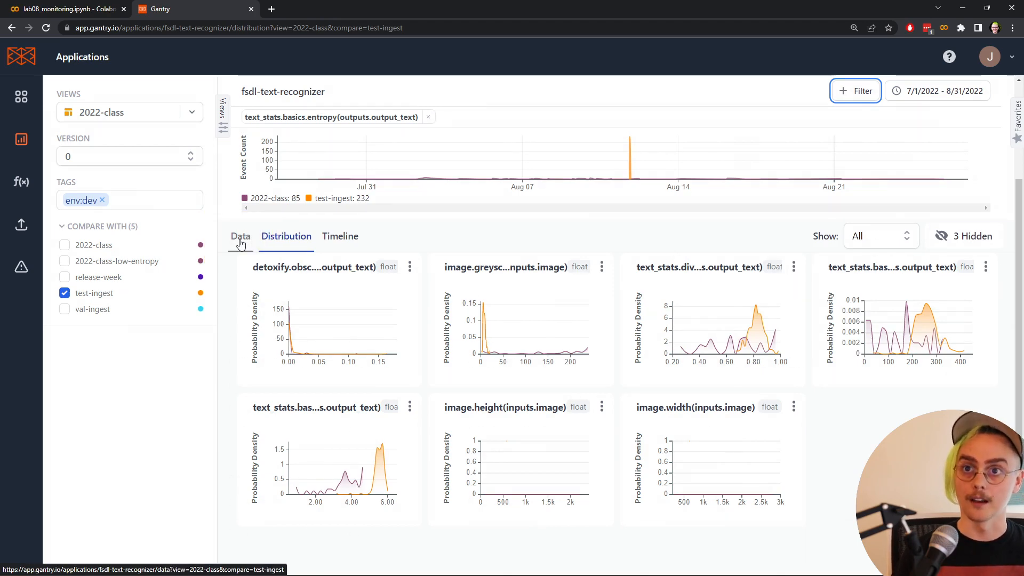
- View the 85 filtered events as a Data table, scrolled to the OUTPUT_TEXT and IMAGE columns
{"action": "left_click", "coordinate": [241, 236]}
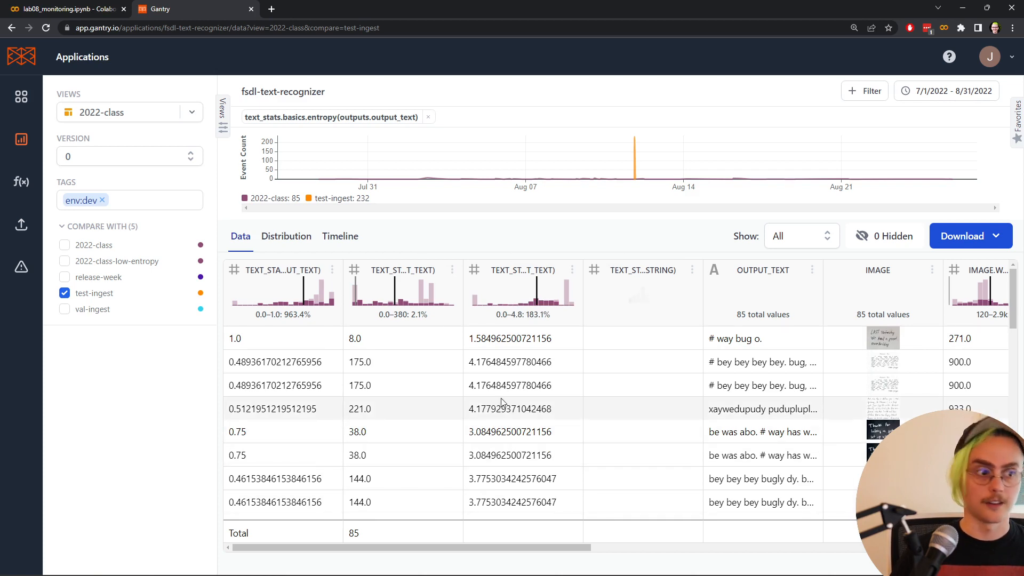
{"action": "scroll", "scroll_direction": "right", "scroll_amount": 3}
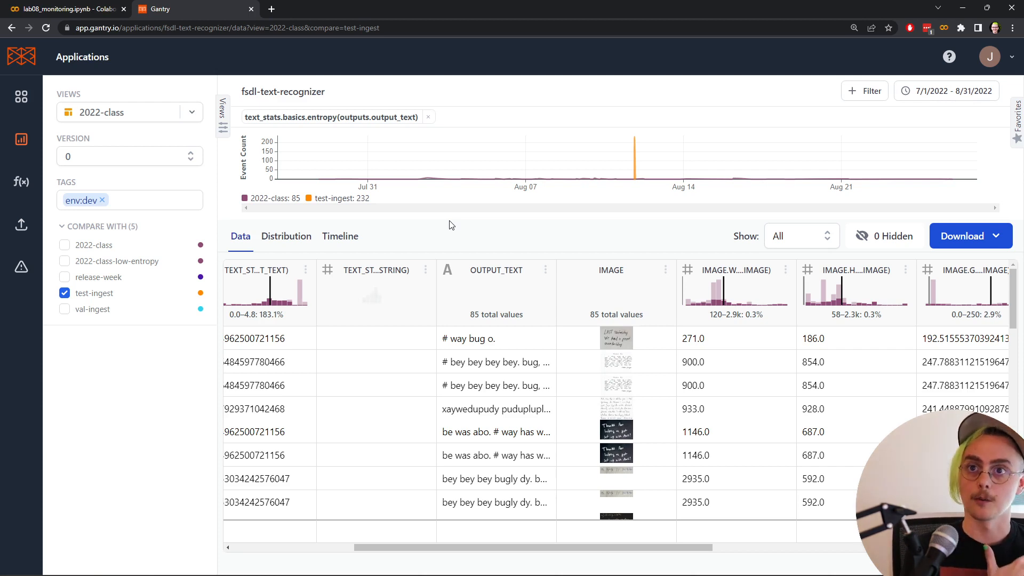
{"action": "mouse_move", "coordinate": [193, 81]}
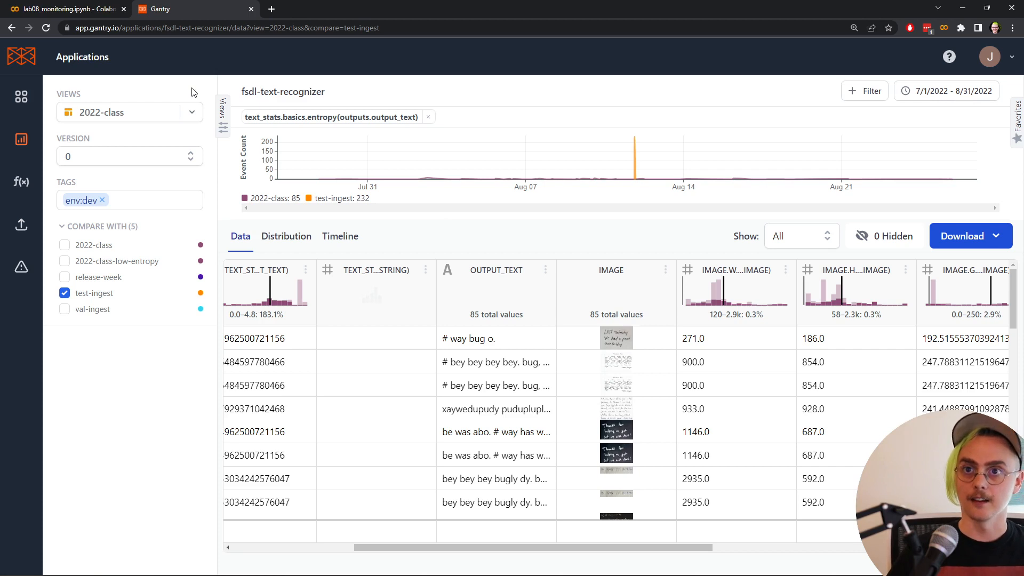
{"action": "mouse_move", "coordinate": [186, 101]}
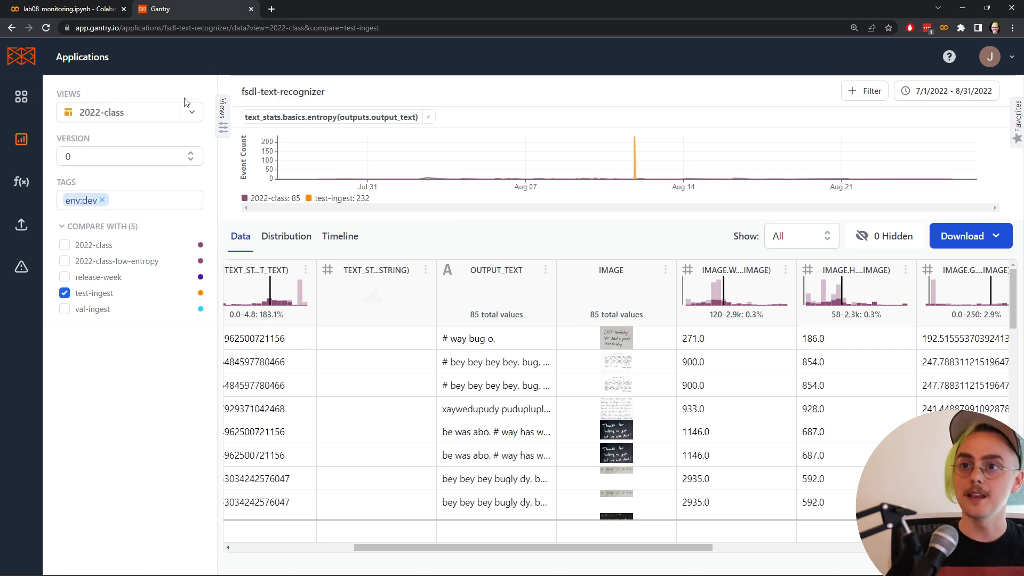
{"action": "mouse_move", "coordinate": [188, 107]}
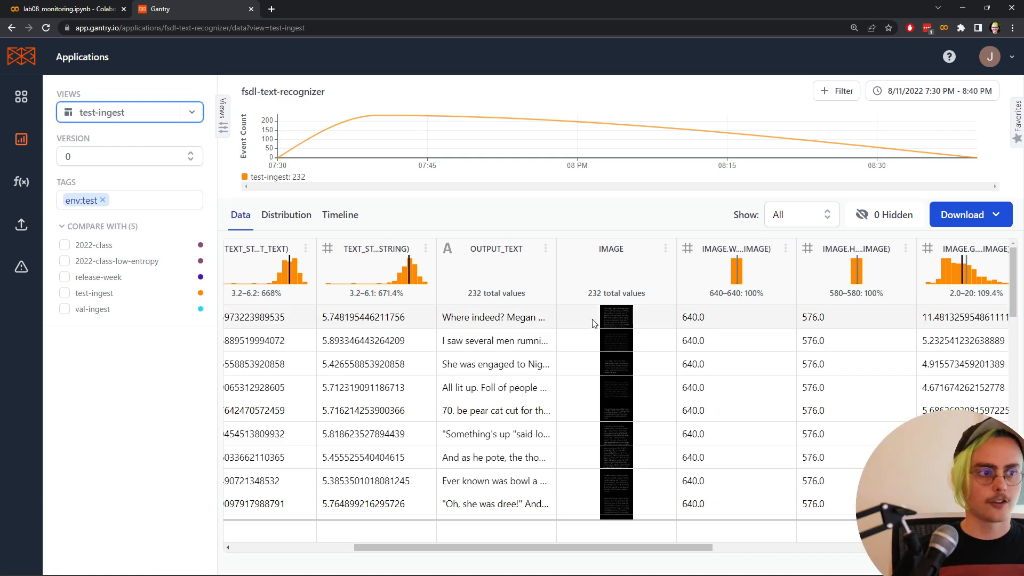
- Enlarge the first test-ingest record's handwritten page image in the preview panel
{"action": "left_click", "coordinate": [617, 316]}
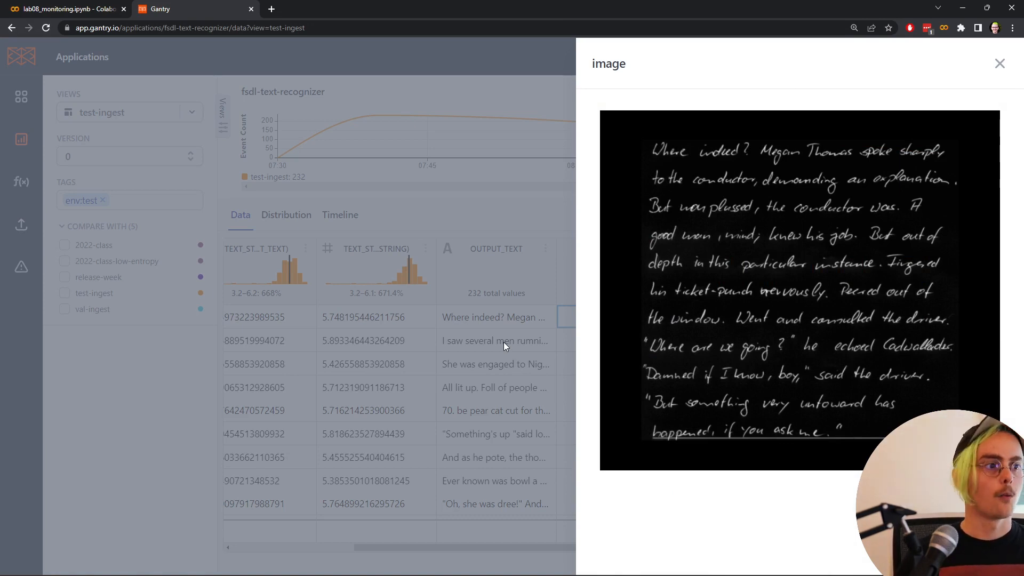
- Switch the preview to the 'LAST Wednesday' handwriting image of the Nigel engagement record
{"action": "left_click", "coordinate": [1000, 63]}
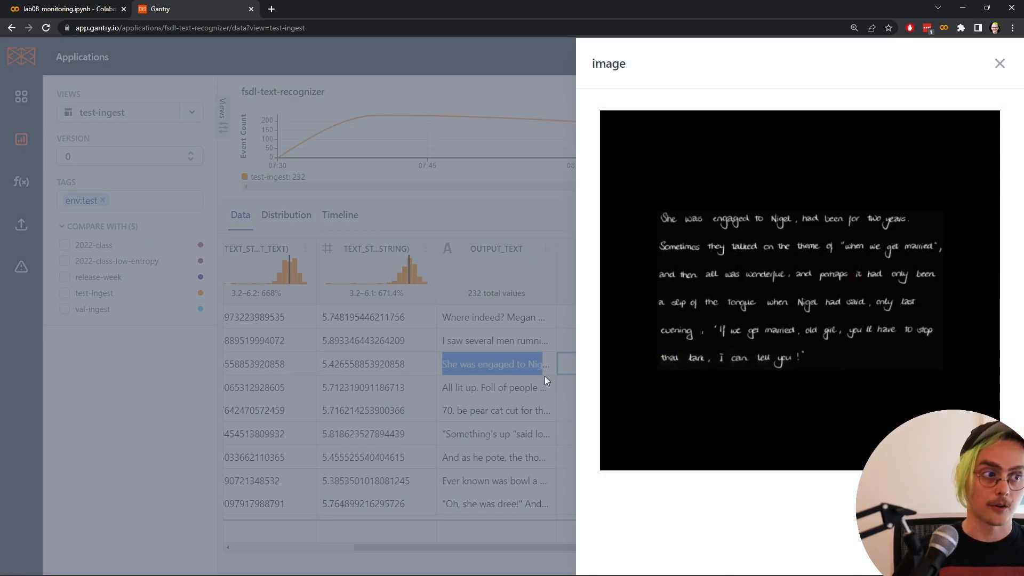
{"action": "left_click", "coordinate": [494, 457]}
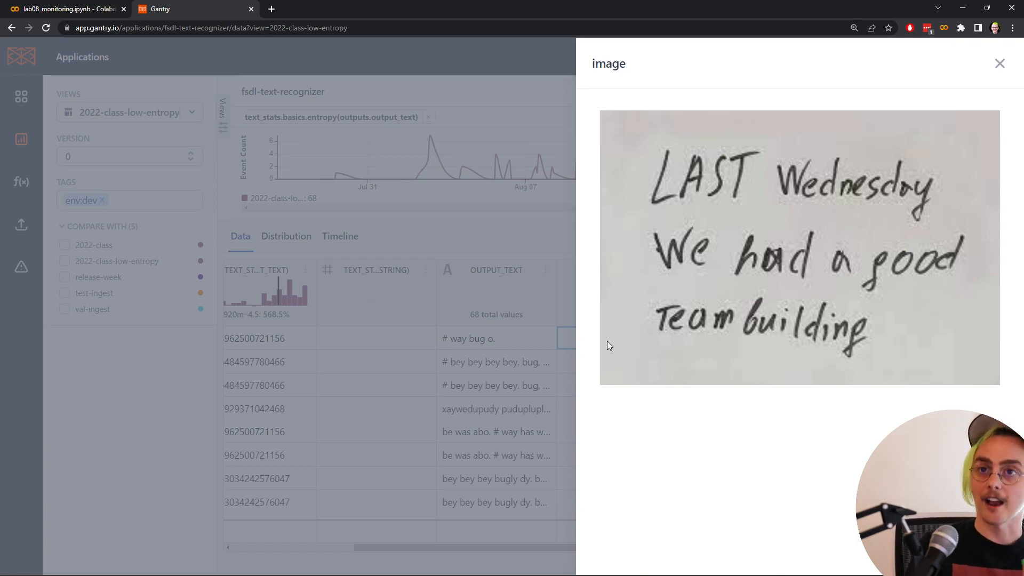
- Preview the handwritten 'Eating habits' note whose transcription reads 'G i a ting a toits…'
{"action": "left_click", "coordinate": [1000, 63]}
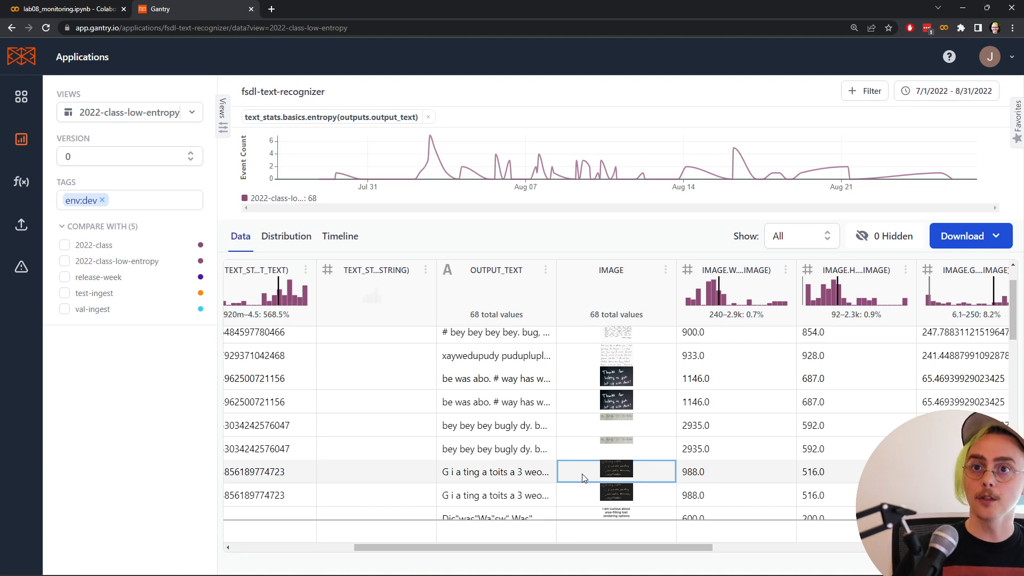
{"action": "left_click", "coordinate": [617, 470]}
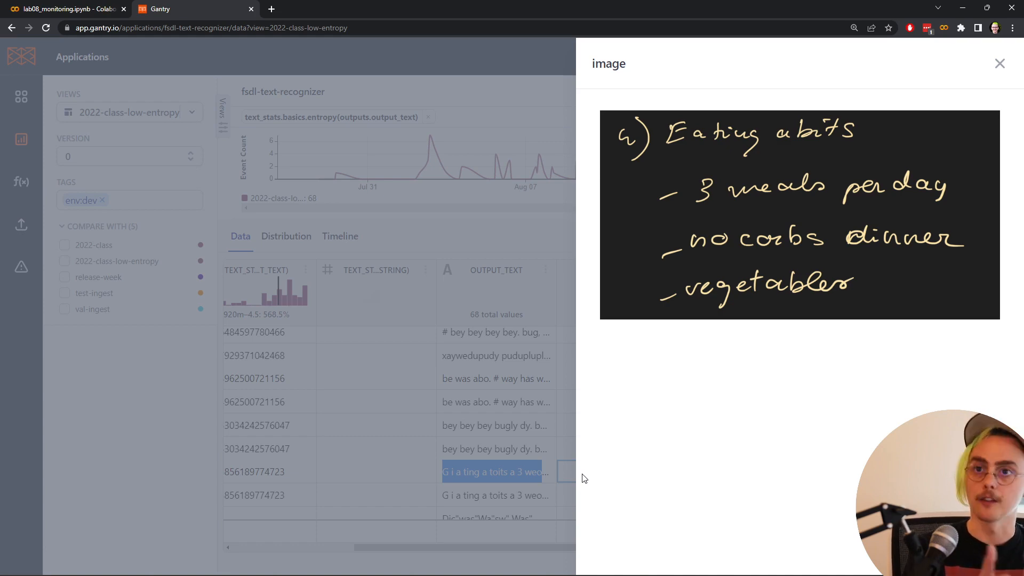
- Close the 'Eating habits' preview, returning to the 2022-class-low-entropy table of 68 events
{"action": "left_click", "coordinate": [999, 63]}
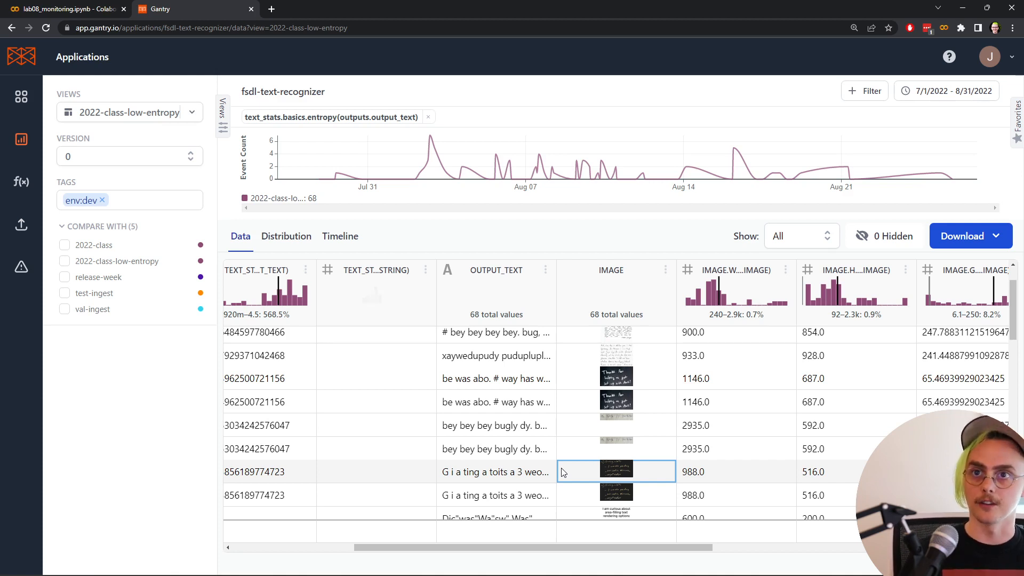
- Scroll the Data table down to the low-entropy rows whose images show typed text
{"action": "scroll", "scroll_direction": "down", "scroll_amount": 3}
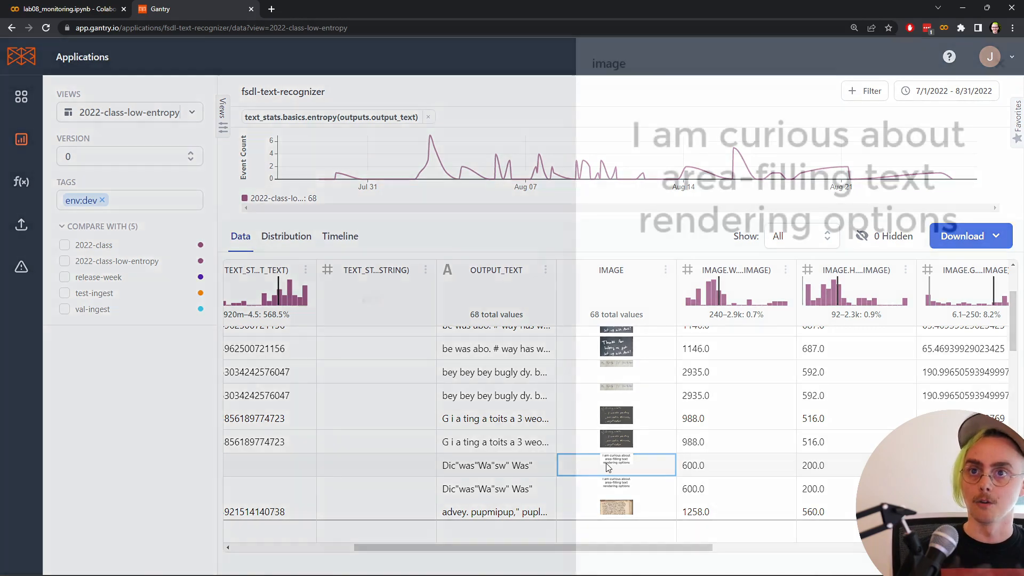
- Preview the typed 'area-filling text rendering options' image, then return to lab08_monitoring.ipynb in Colab
{"action": "left_click", "coordinate": [617, 465]}
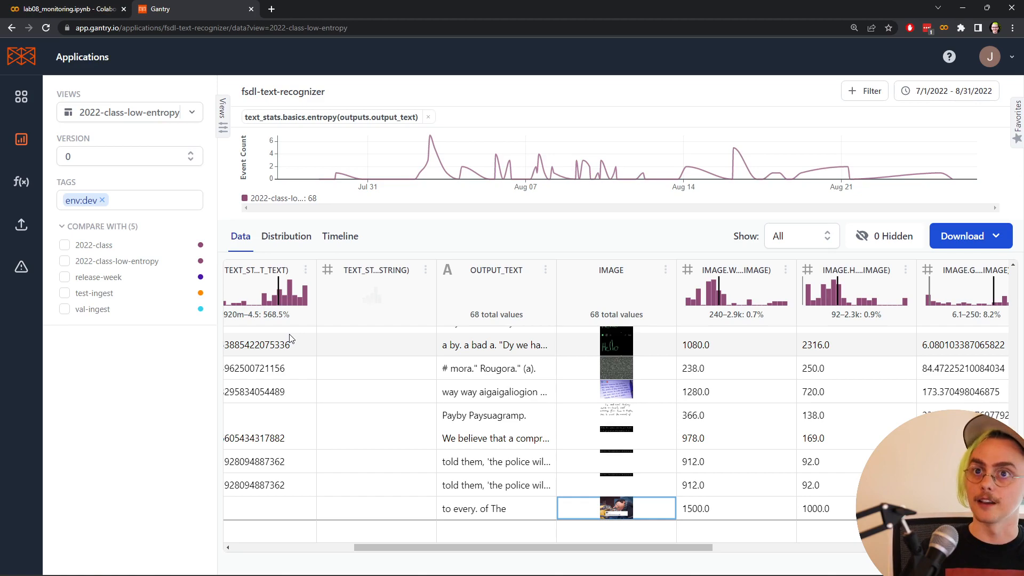
{"action": "left_click", "coordinate": [58, 8]}
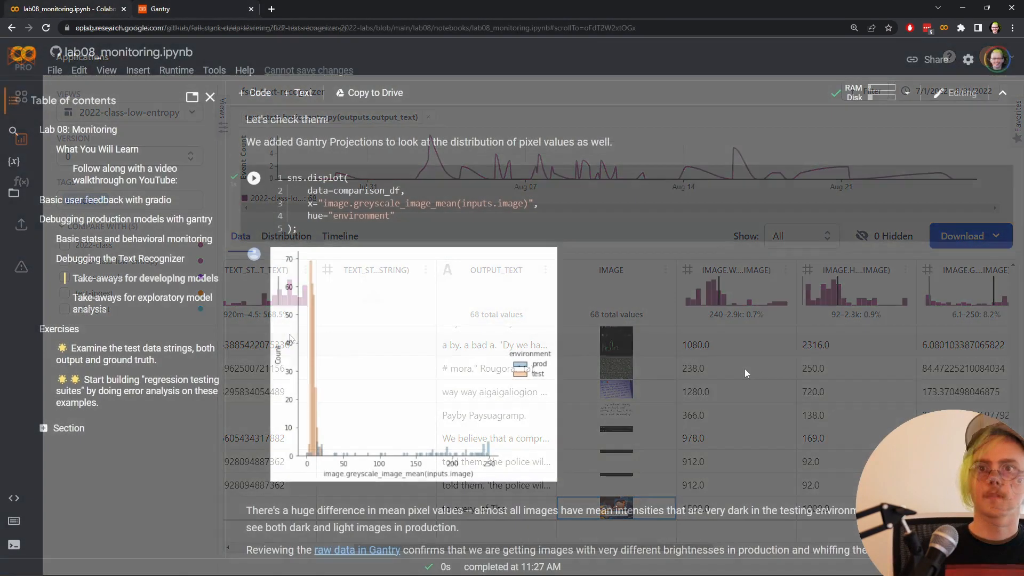